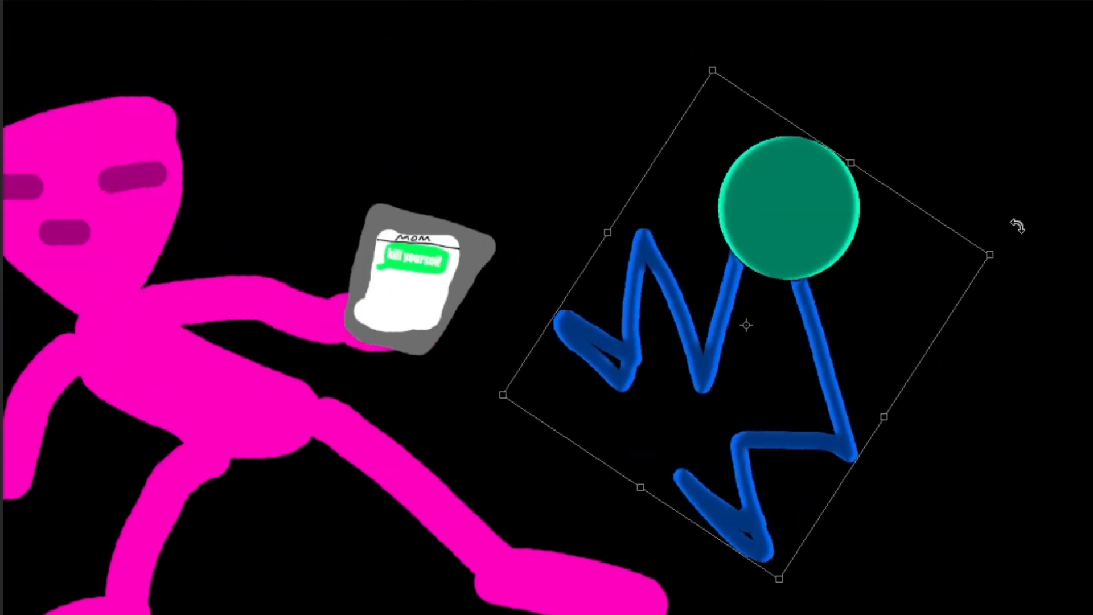
Delete the selected blue-and-green stick figure, leaving only the pink figure with its phone
{"action": "key", "text": "Delete"}
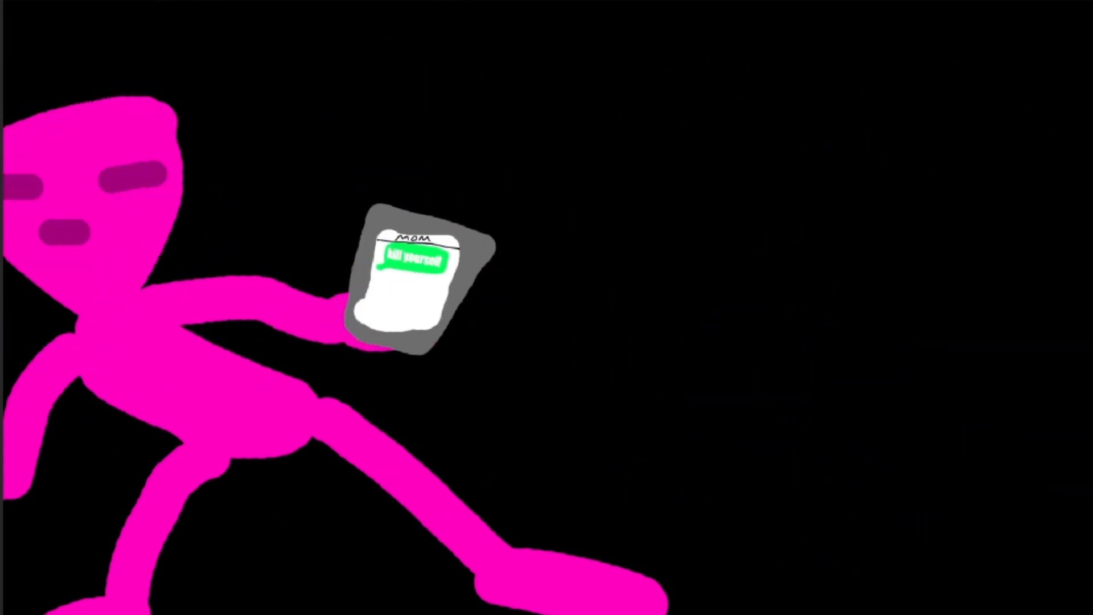